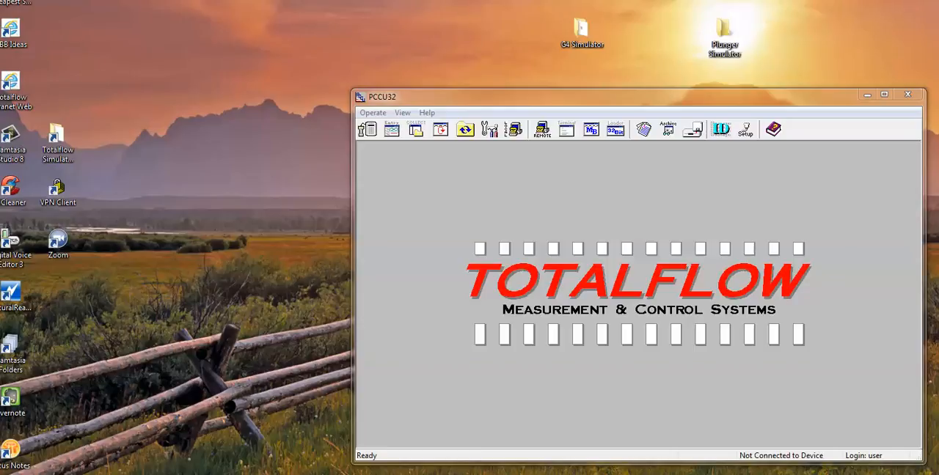
{"action": "mouse_move", "coordinate": [662, 37]}
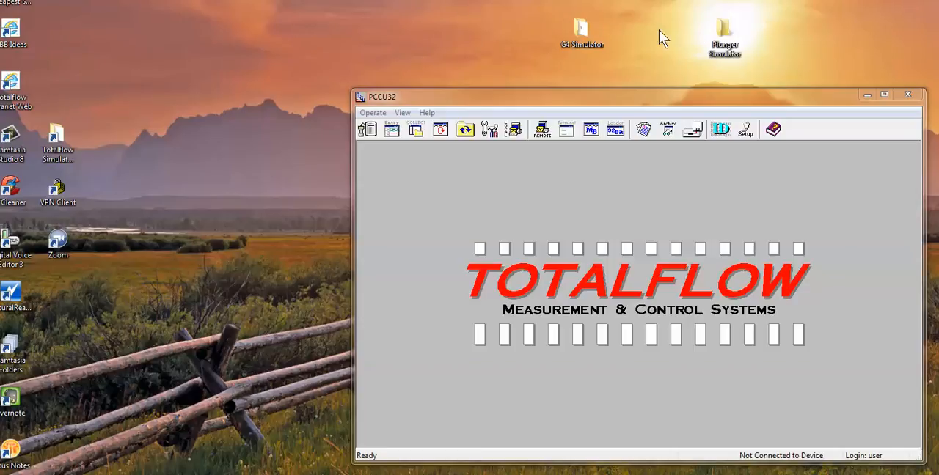
{"action": "mouse_move", "coordinate": [724, 37]}
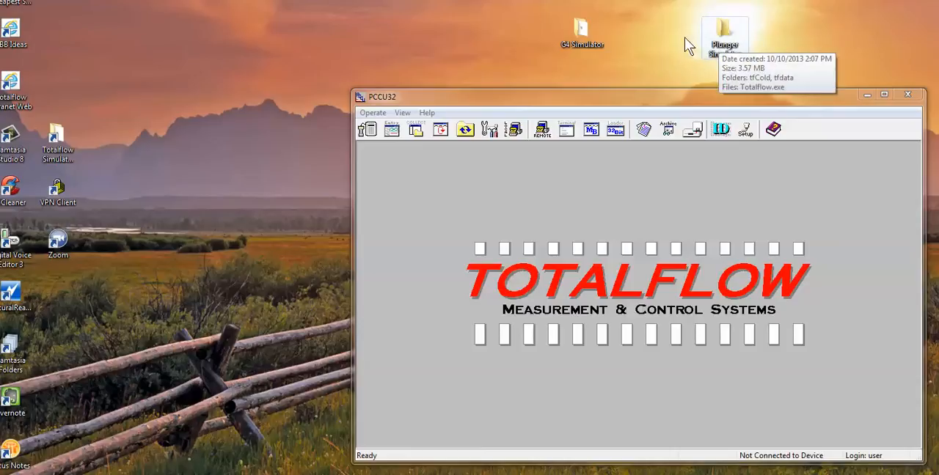
{"action": "mouse_move", "coordinate": [582, 33]}
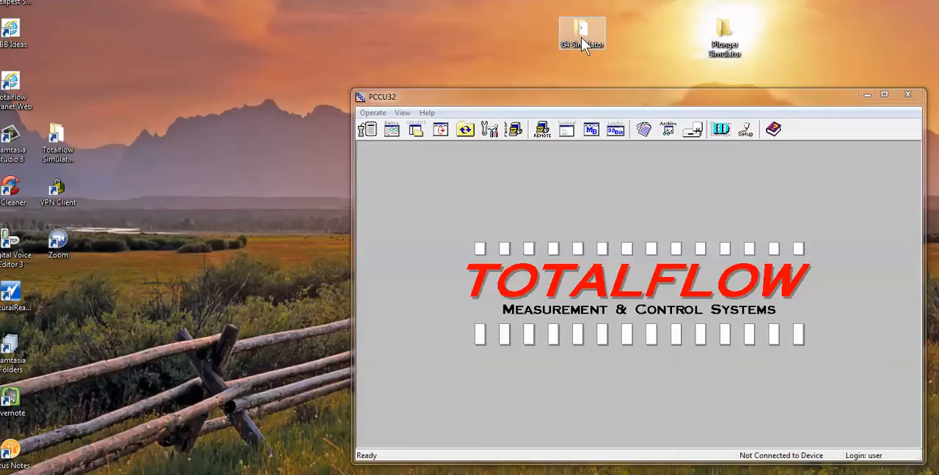
Browse the G4 and Plunger Simulator folders, then open and close the communication setup.
{"action": "double_click", "coordinate": [582, 34]}
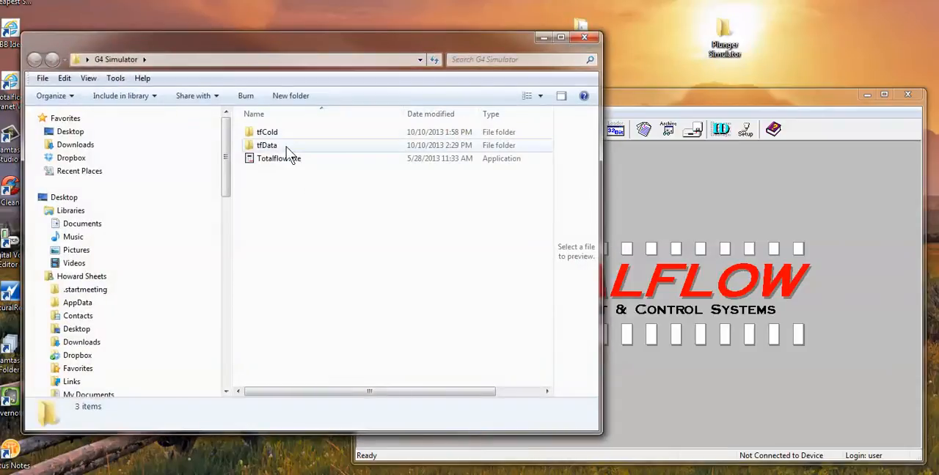
{"action": "mouse_move", "coordinate": [279, 159]}
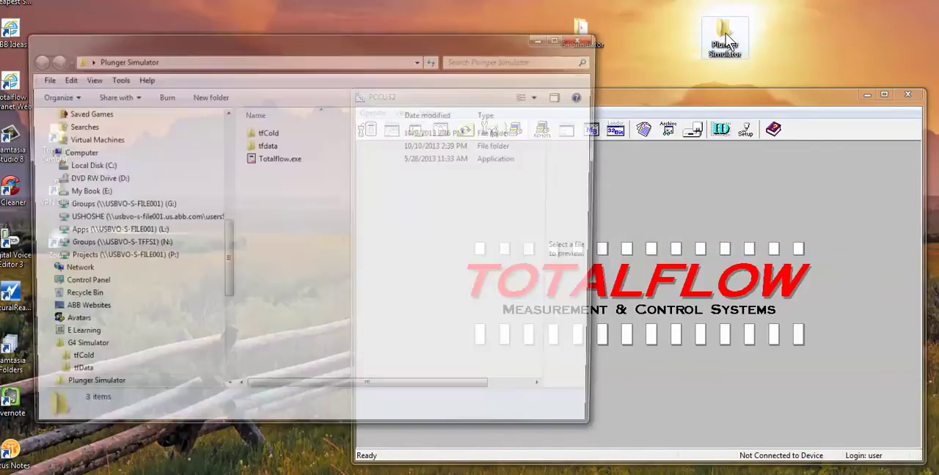
{"action": "left_click", "coordinate": [294, 220]}
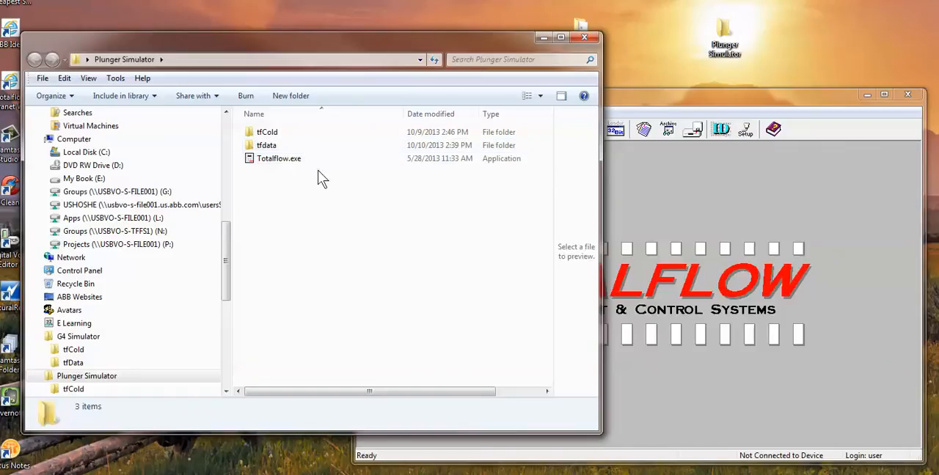
{"action": "mouse_move", "coordinate": [277, 143]}
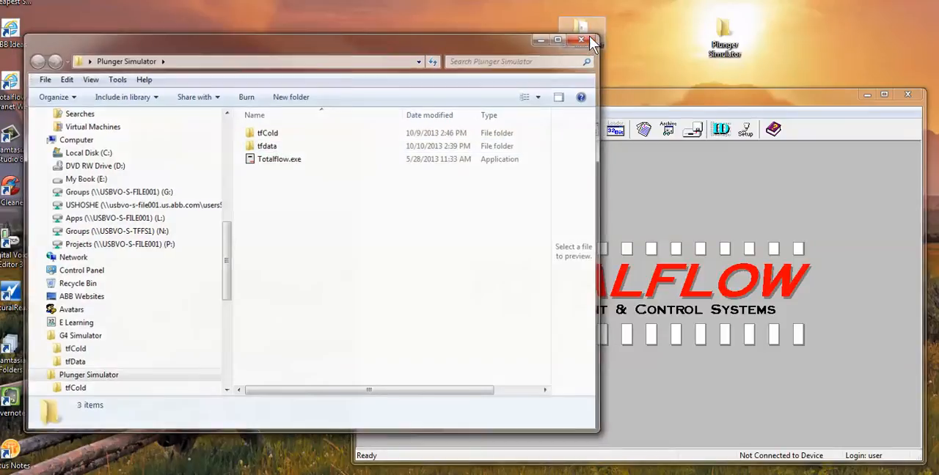
{"action": "left_click", "coordinate": [581, 39]}
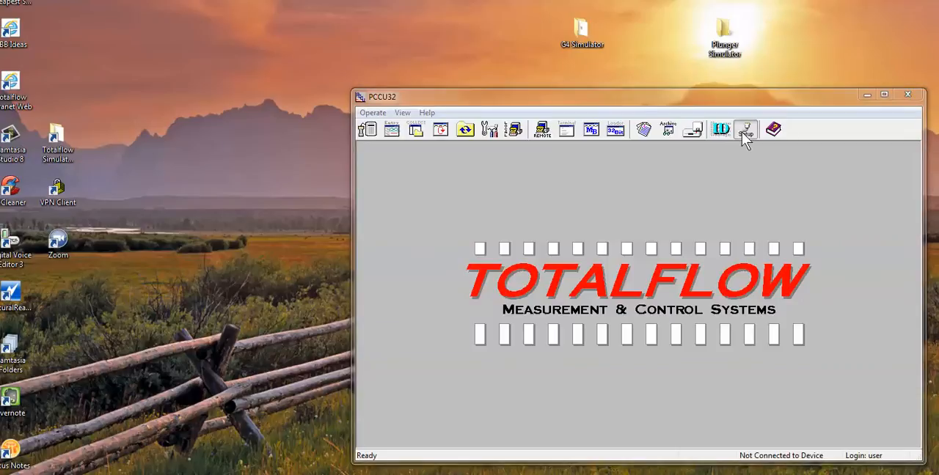
{"action": "left_click", "coordinate": [745, 130]}
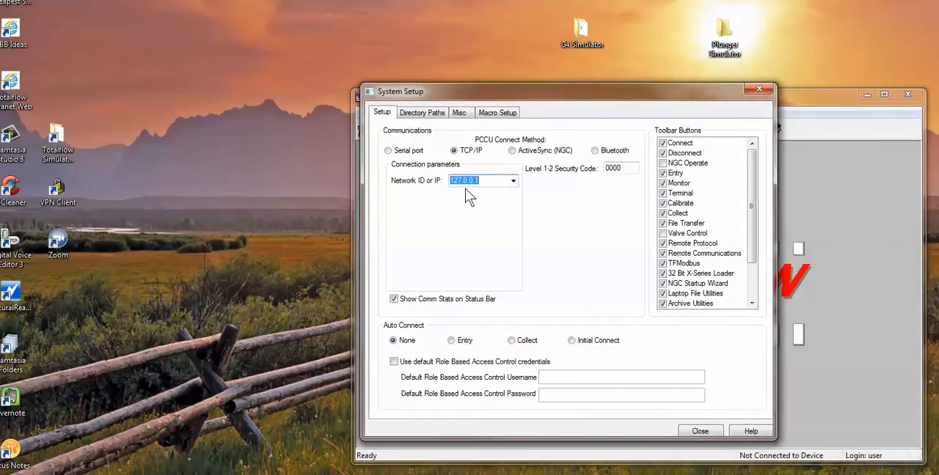
{"action": "mouse_move", "coordinate": [760, 89]}
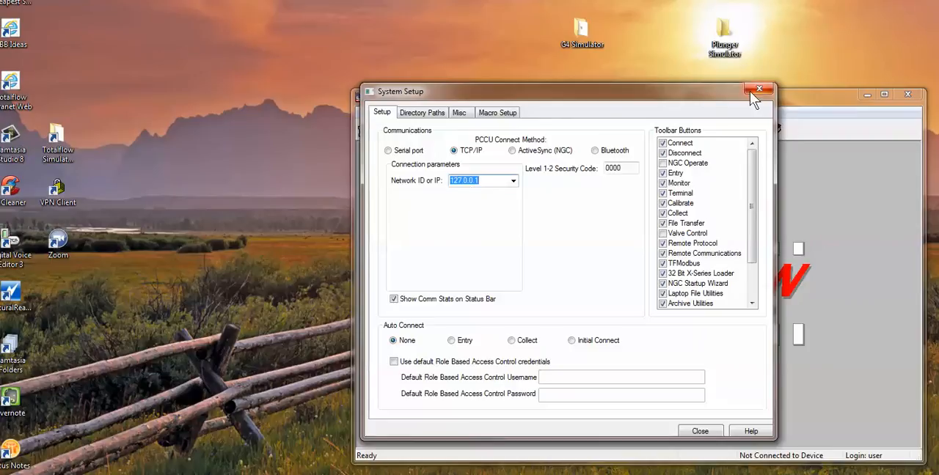
{"action": "left_click", "coordinate": [760, 91]}
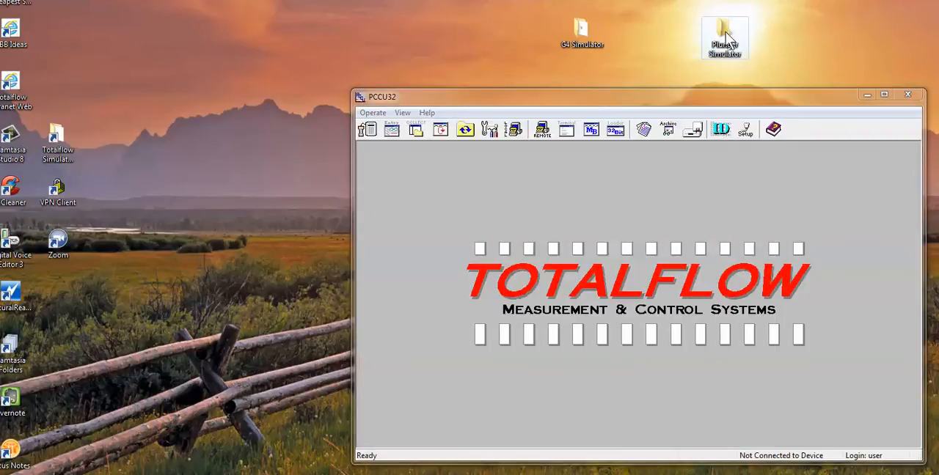
Launch Totalflow.exe from the Plunger Simulator folder and show its LCD reading Valve Status Closed.
{"action": "double_click", "coordinate": [724, 36]}
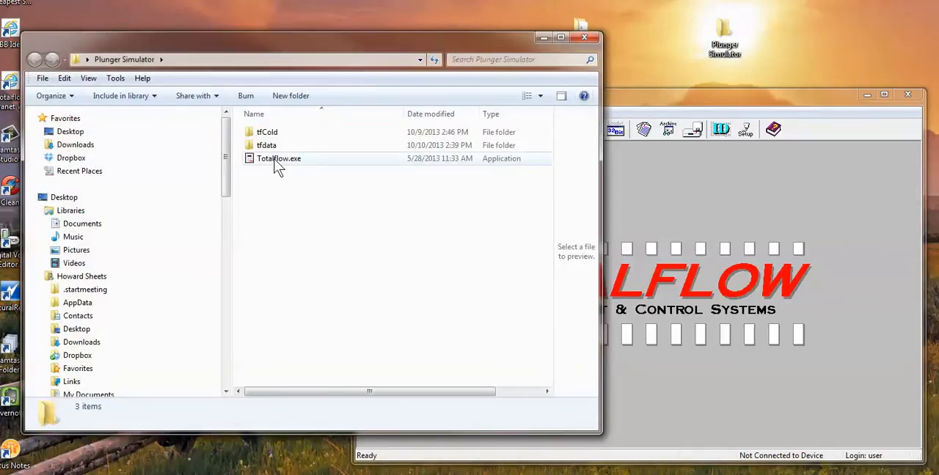
{"action": "double_click", "coordinate": [279, 158]}
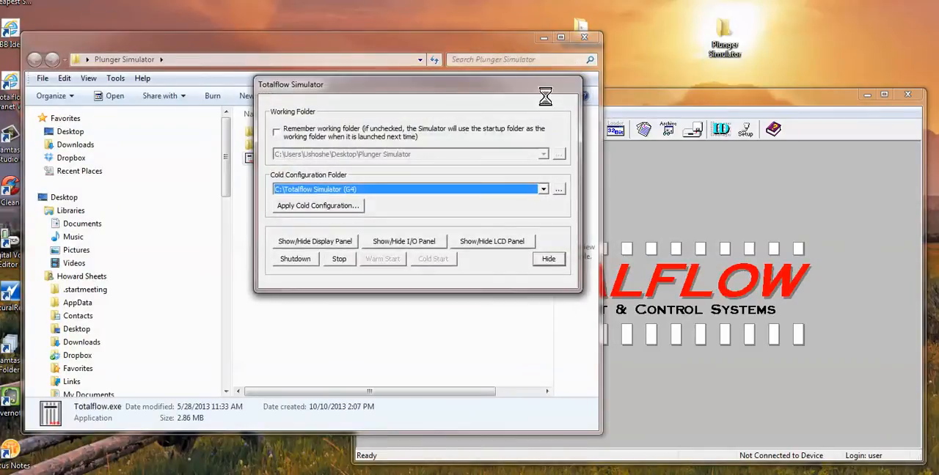
{"action": "left_click", "coordinate": [491, 240]}
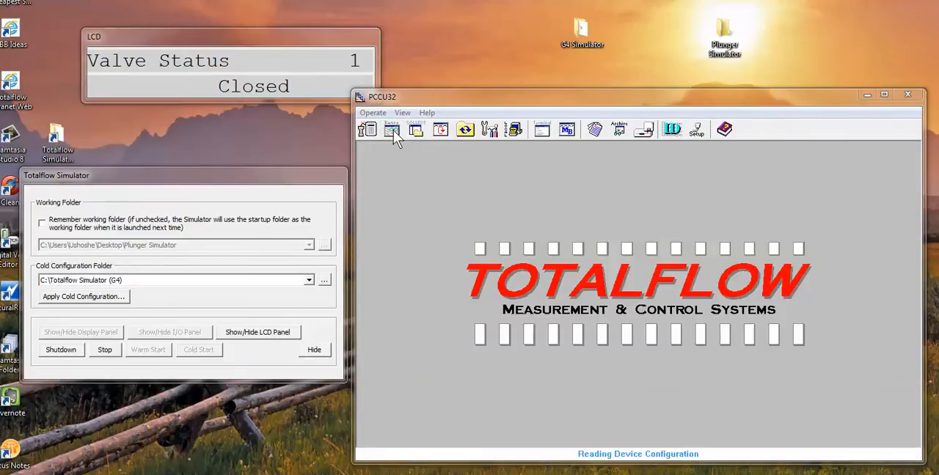
Connect at 127.0.0.1 and view Plunger > CLOSED > 1:Falling, with the closing-valve timer at 38 s.
{"action": "left_click", "coordinate": [391, 130]}
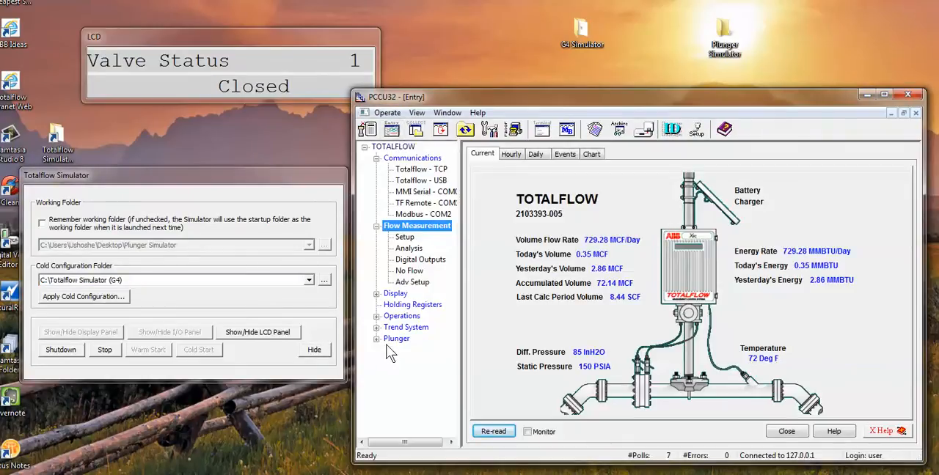
{"action": "left_click", "coordinate": [397, 338]}
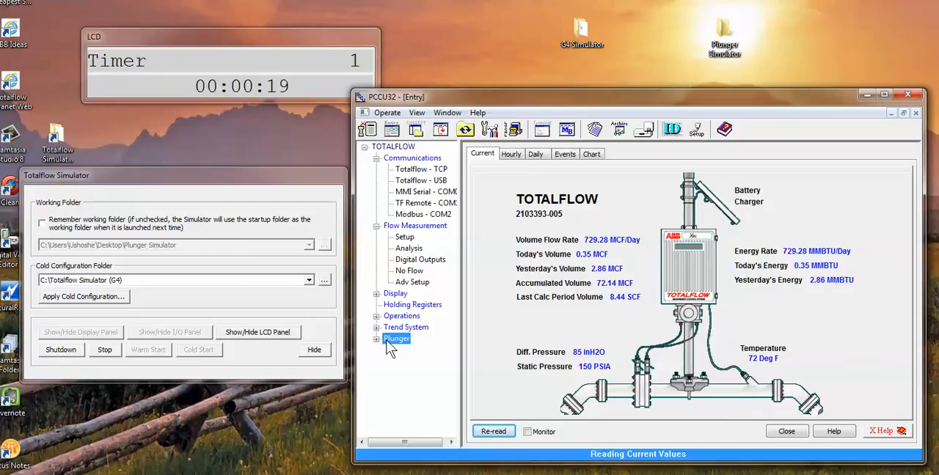
{"action": "left_click", "coordinate": [396, 338]}
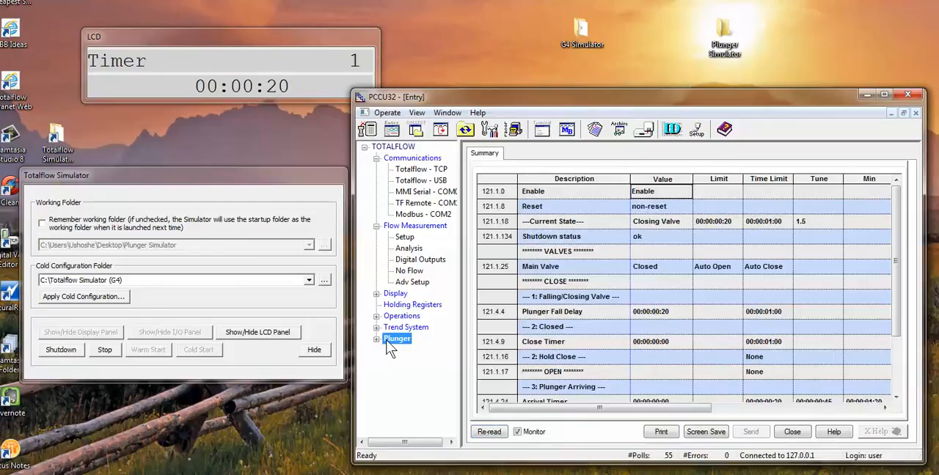
{"action": "left_click", "coordinate": [377, 338]}
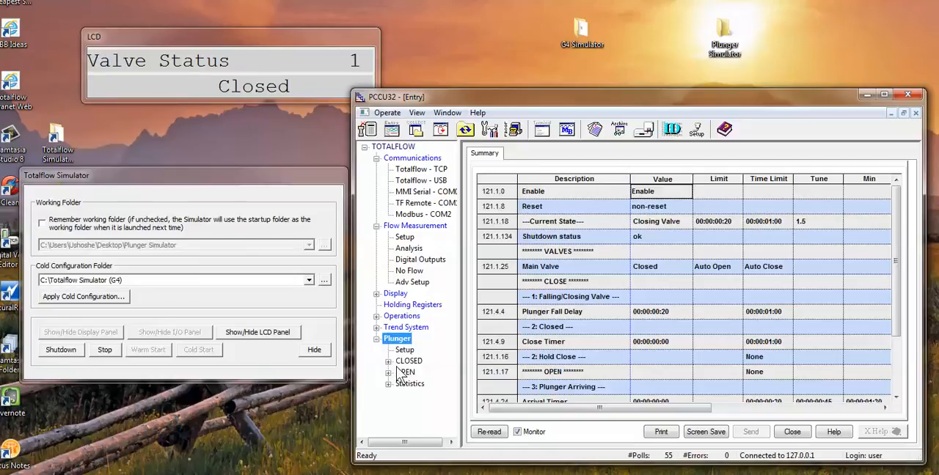
{"action": "left_click", "coordinate": [389, 361]}
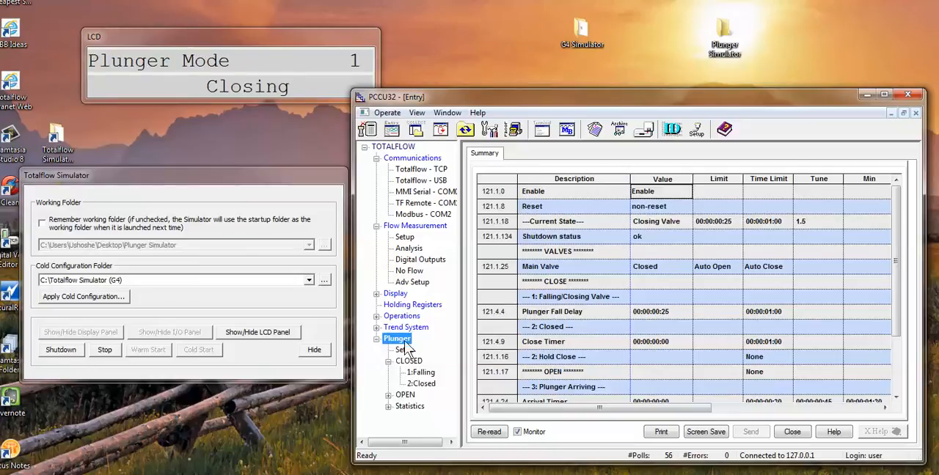
{"action": "left_click", "coordinate": [421, 372]}
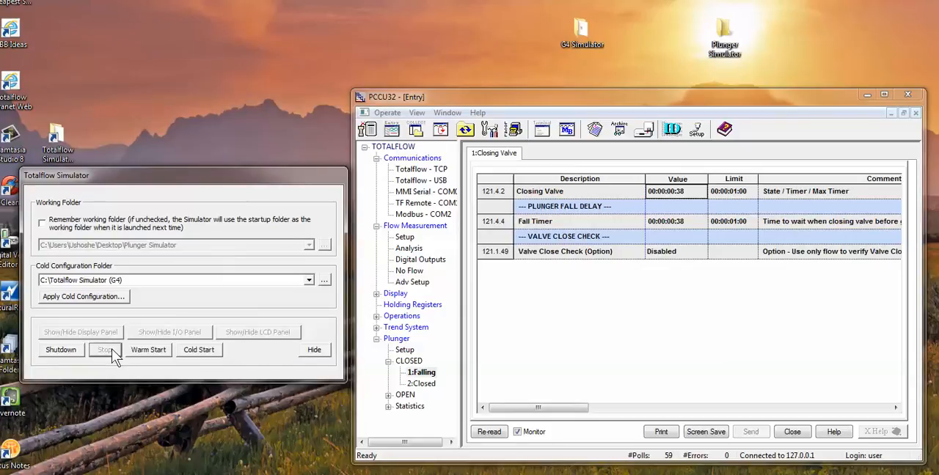
Shut down the plunger simulator and close PCCU32's failed Entry screen.
{"action": "left_click", "coordinate": [105, 349]}
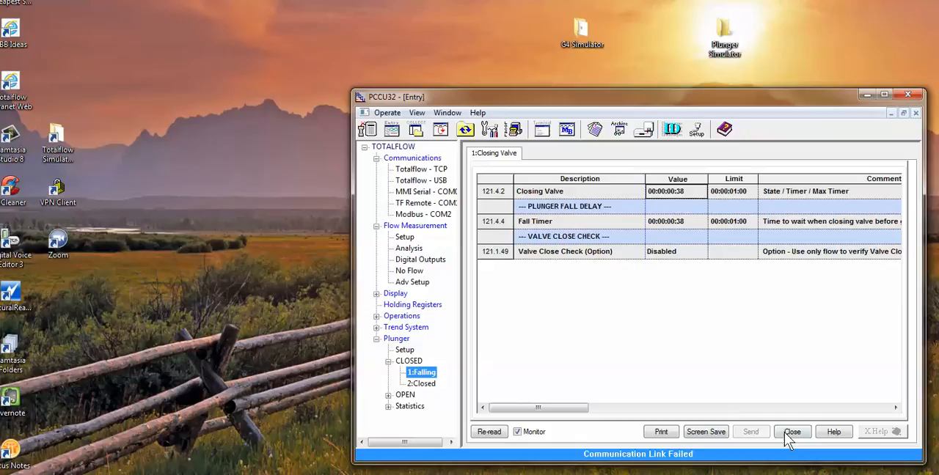
{"action": "left_click", "coordinate": [791, 432]}
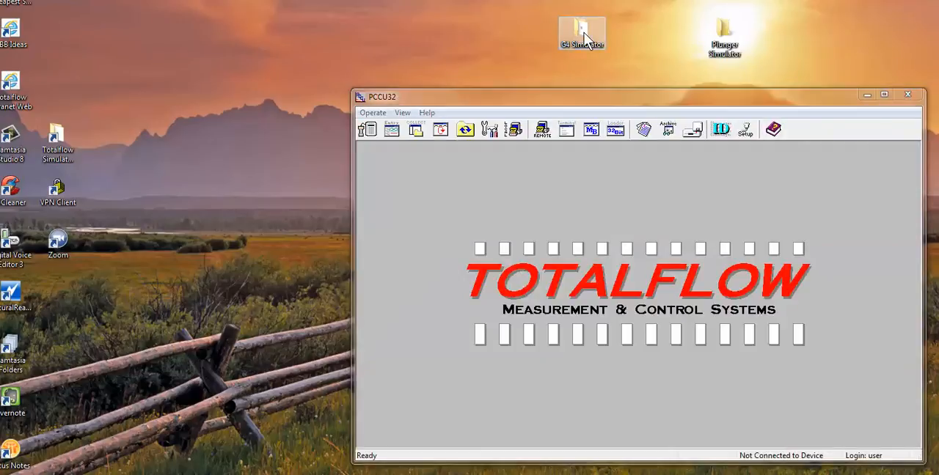
Launch Totalflow.exe from the G4 Simulator folder and close the folder window.
{"action": "double_click", "coordinate": [581, 33]}
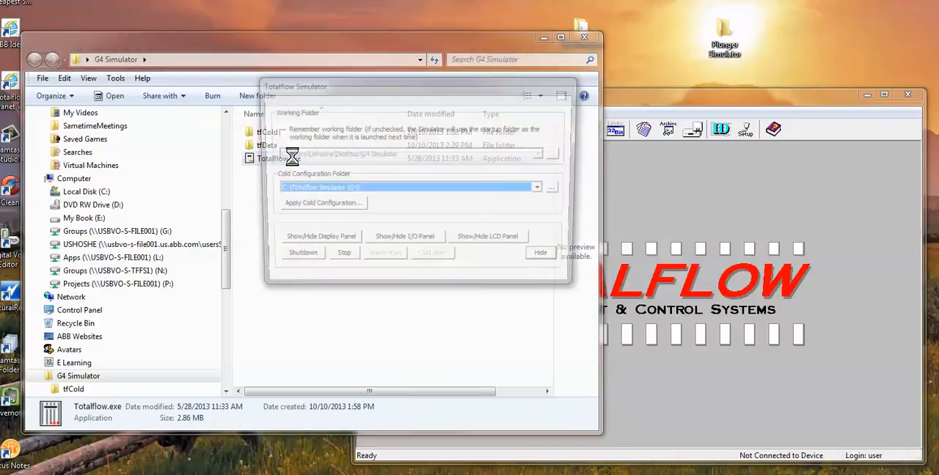
{"action": "left_click", "coordinate": [404, 241]}
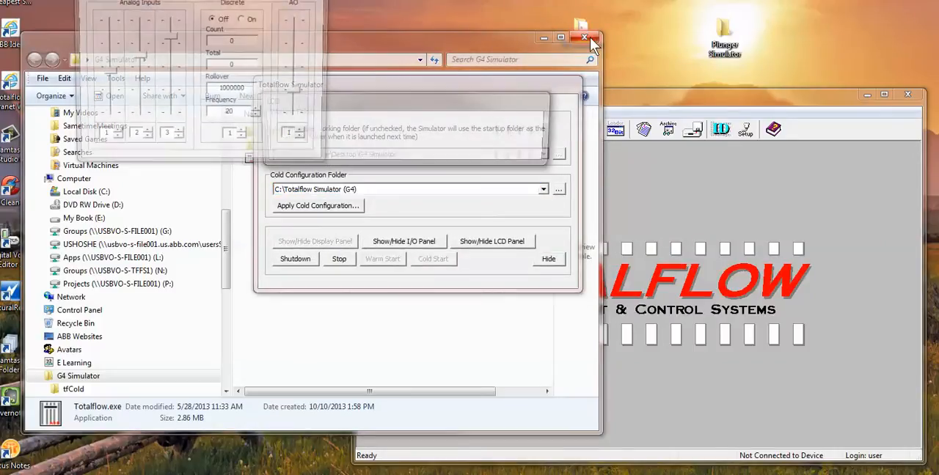
{"action": "left_click", "coordinate": [585, 37]}
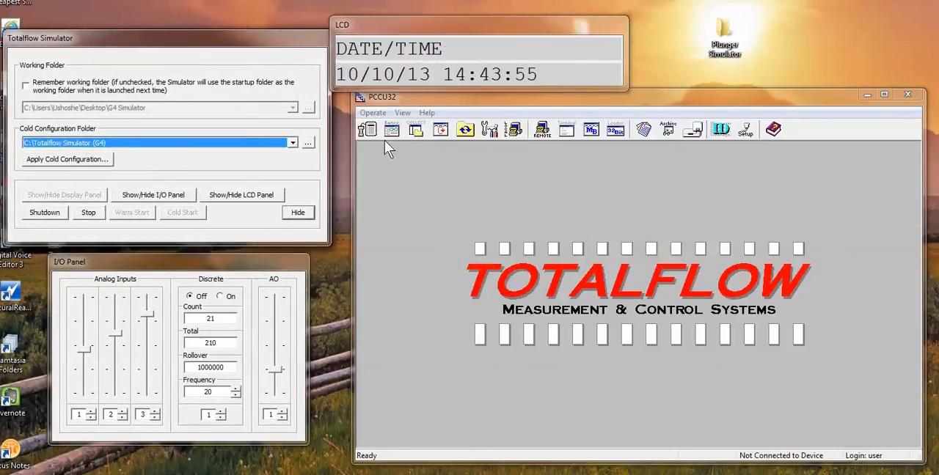
Connect to the G4 simulator, enable Monitor on AGA3-1, and raise analog input 1 to 97.25 InH2O.
{"action": "left_click", "coordinate": [392, 130]}
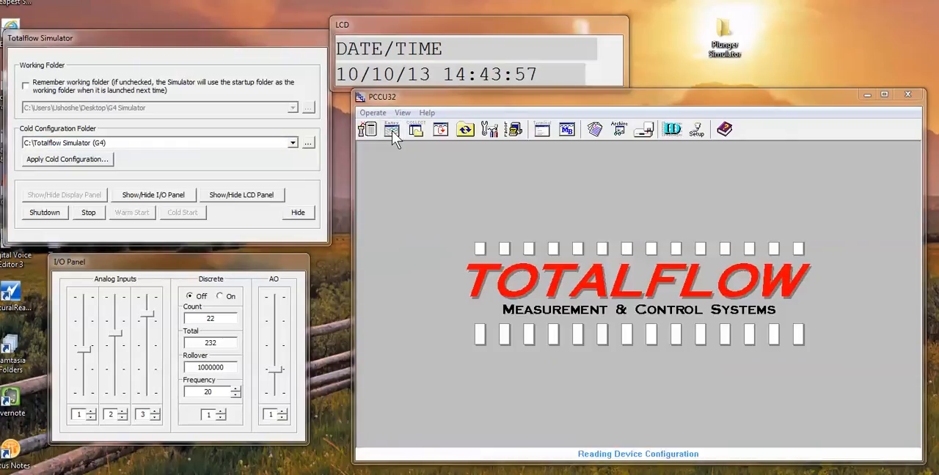
{"action": "left_click", "coordinate": [392, 130]}
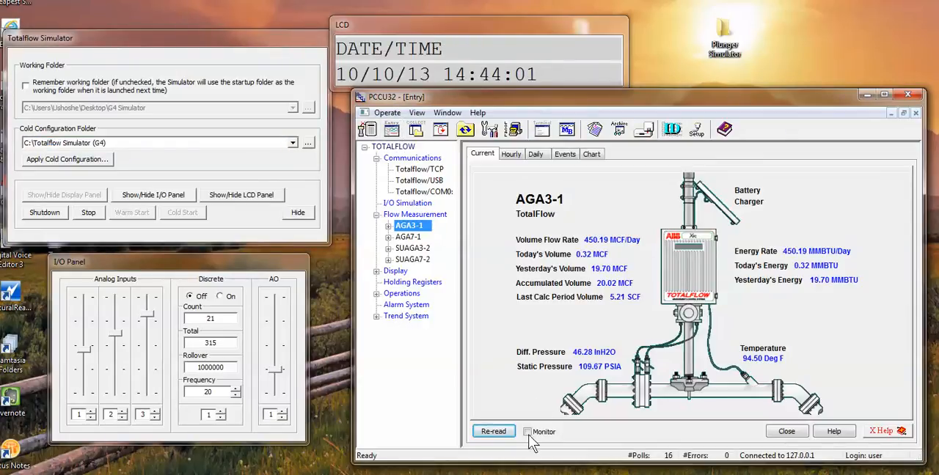
{"action": "left_click", "coordinate": [527, 432]}
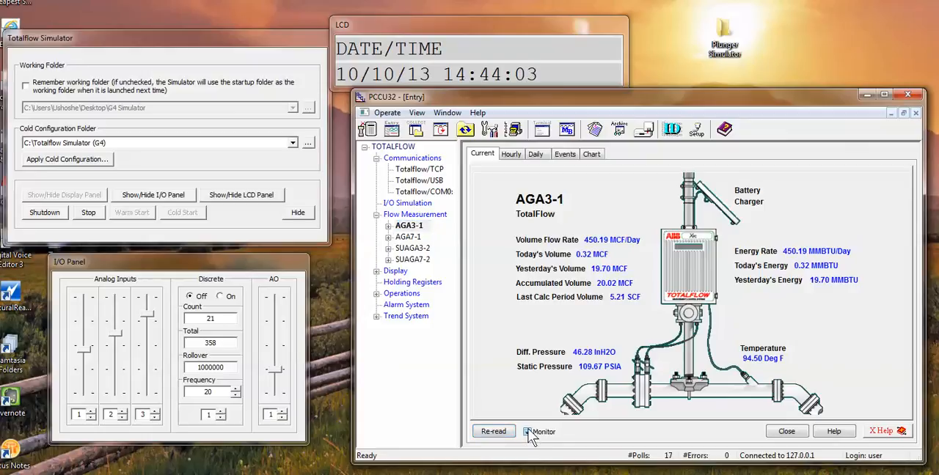
{"action": "left_click", "coordinate": [528, 431]}
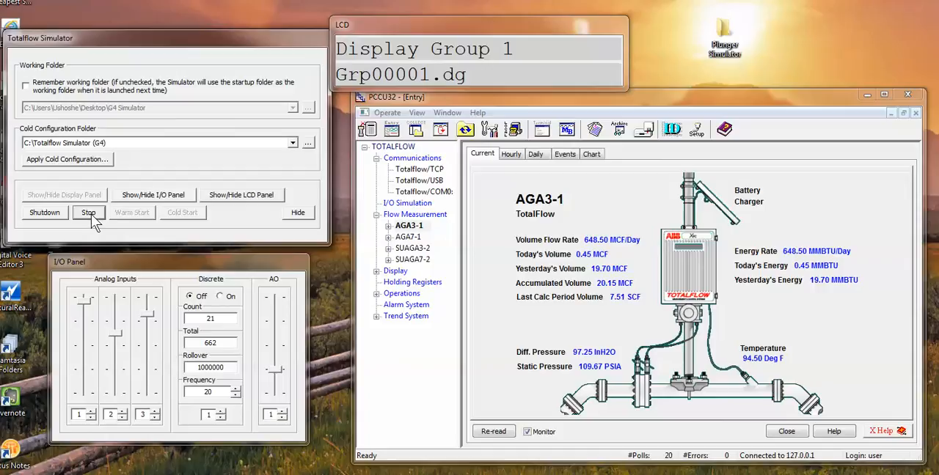
Stop and shut down the G4 simulator, then close PCCU32's disconnected Entry screen.
{"action": "left_click", "coordinate": [88, 212]}
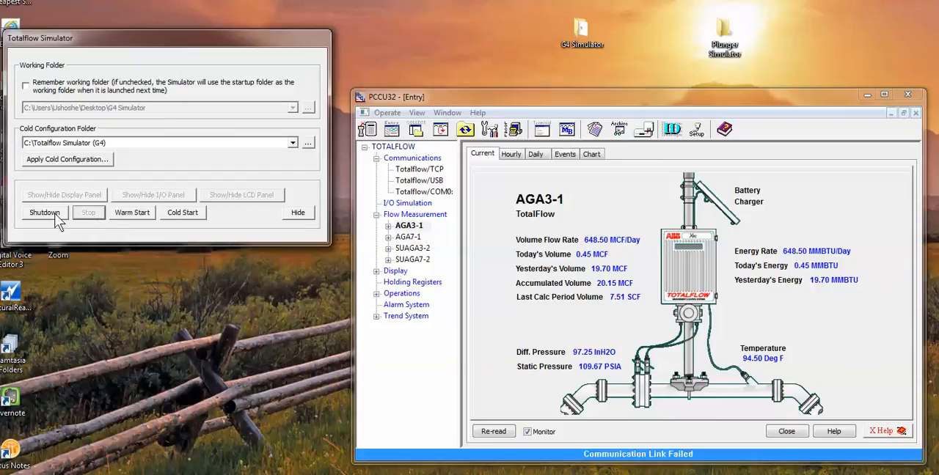
{"action": "left_click", "coordinate": [297, 212]}
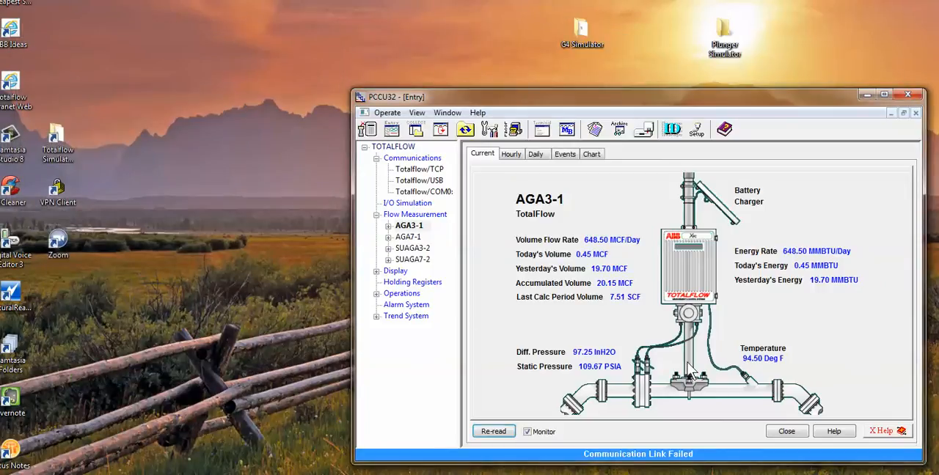
{"action": "left_click", "coordinate": [494, 431]}
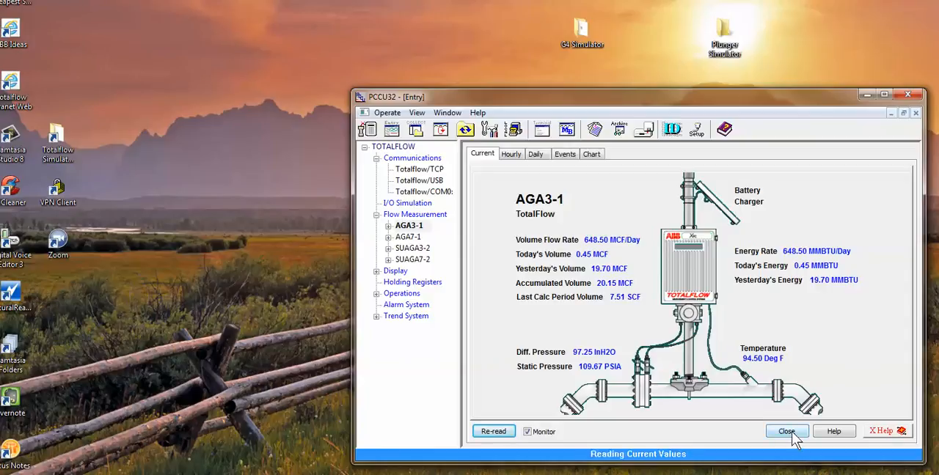